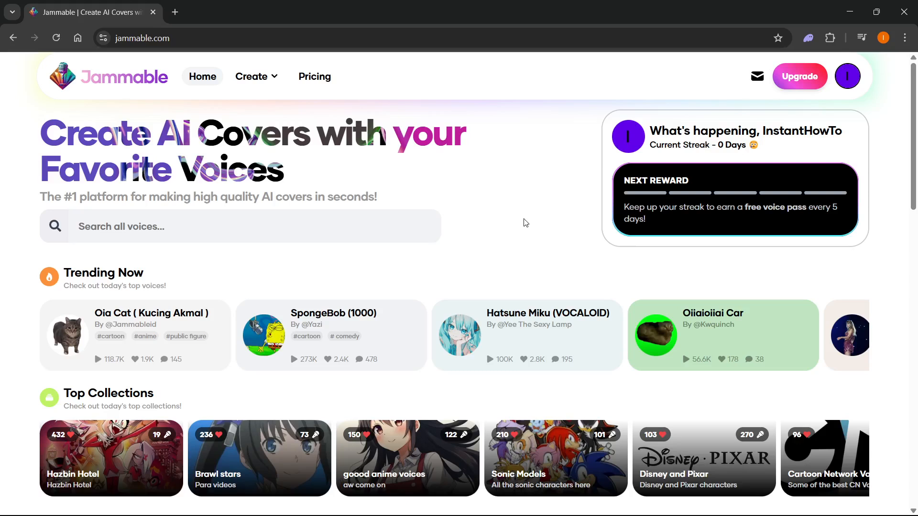
pyautogui.moveTo(462, 205)
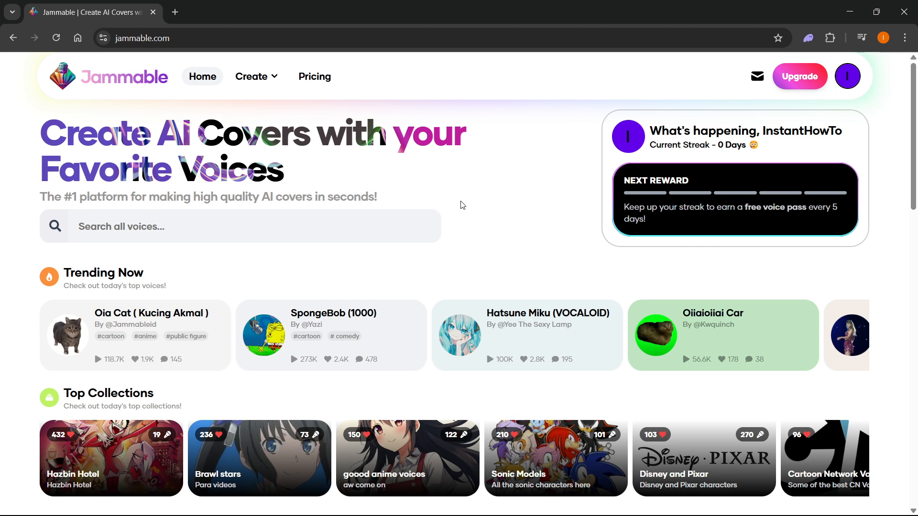
pyautogui.moveTo(813, 88)
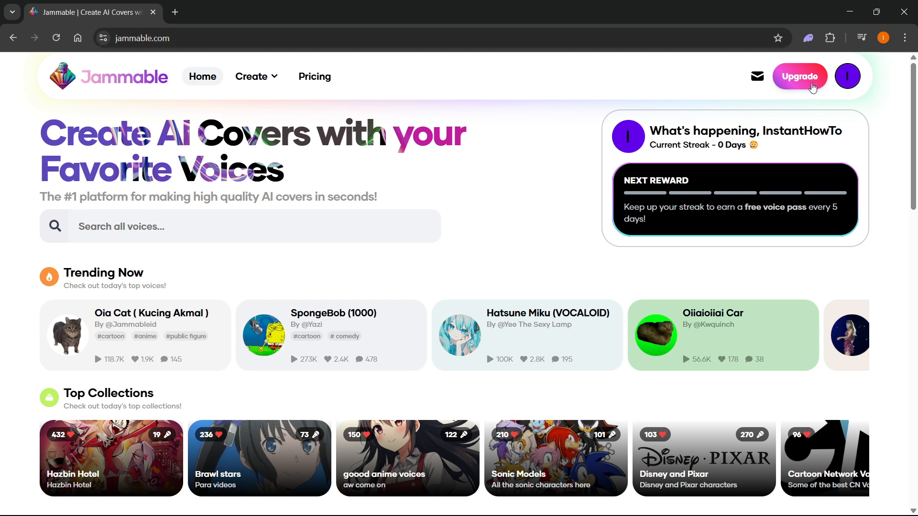
pyautogui.moveTo(847, 77)
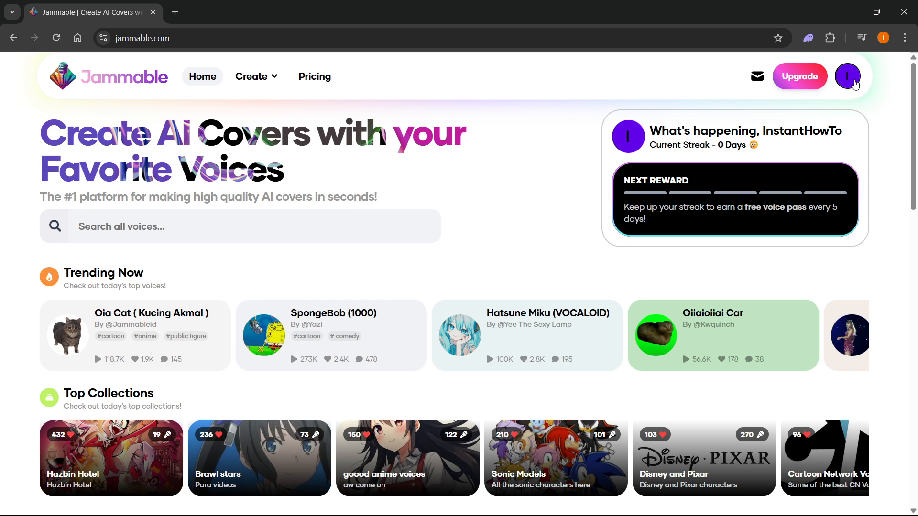
pyautogui.moveTo(851, 84)
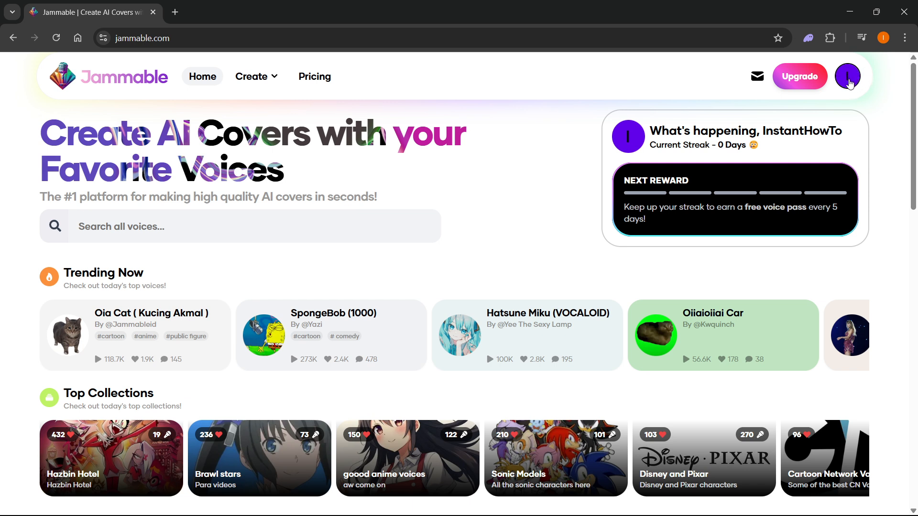
pyautogui.moveTo(573, 161)
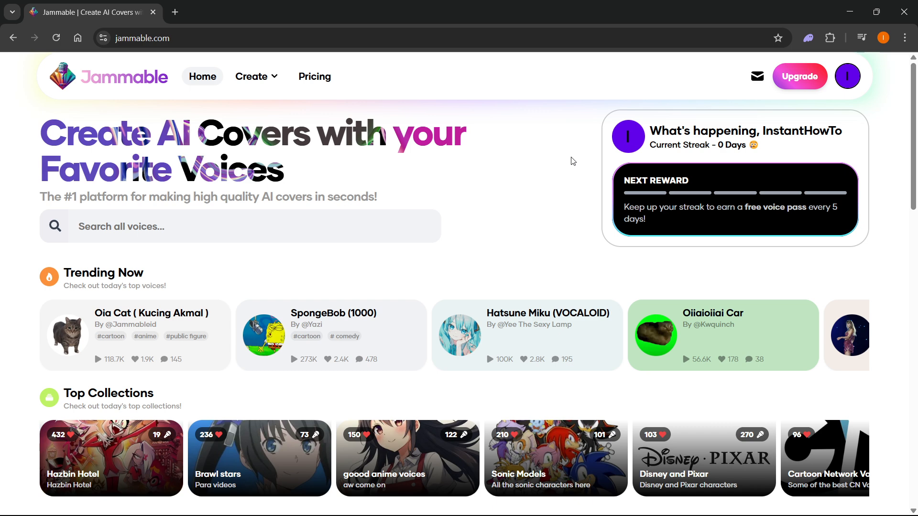
pyautogui.moveTo(401, 167)
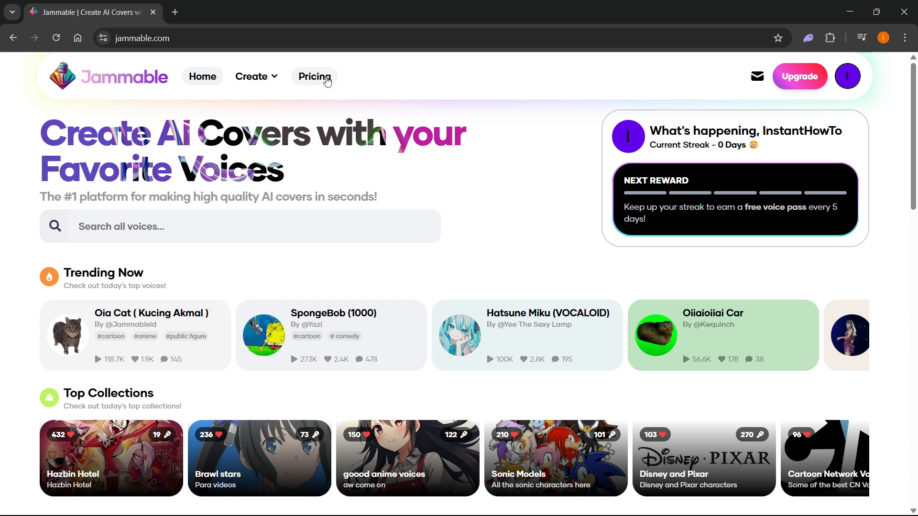
# - View pricing, then reach the Voice Library via Create and scroll to the SpongeBob card
pyautogui.click(313, 77)
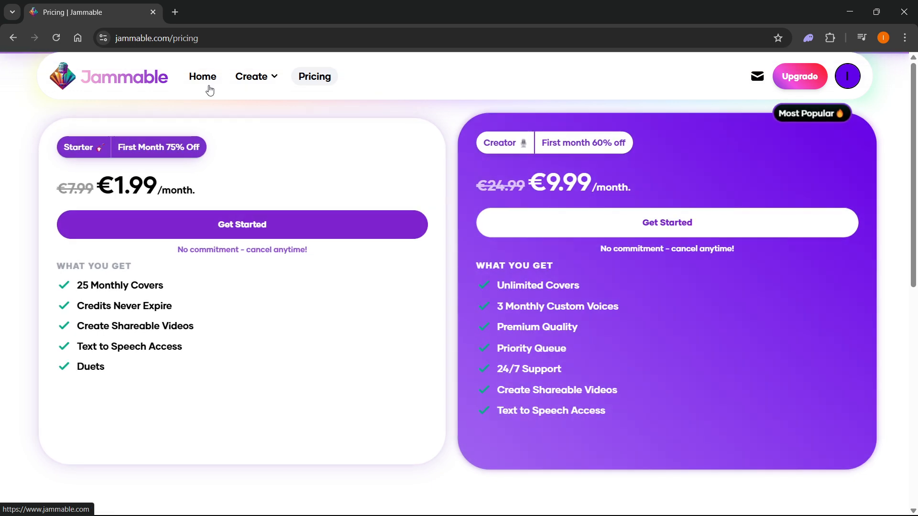
pyautogui.moveTo(104, 82)
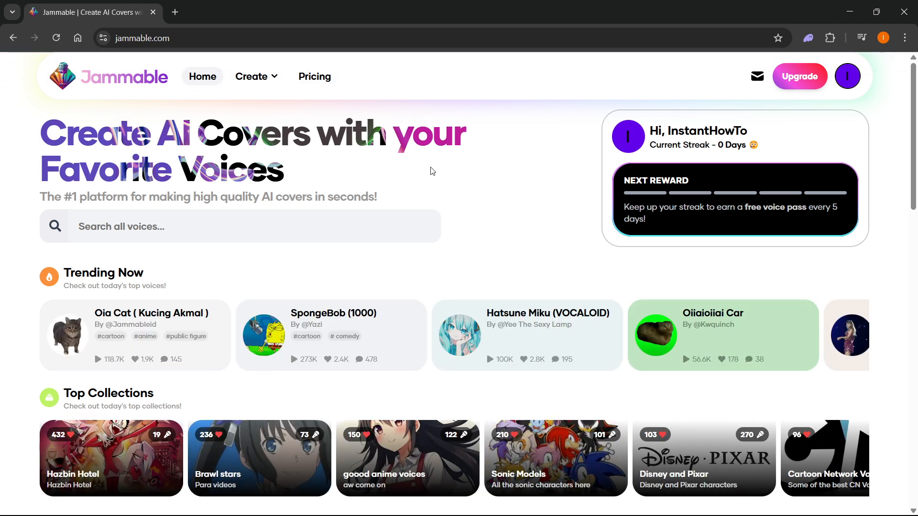
pyautogui.moveTo(462, 173)
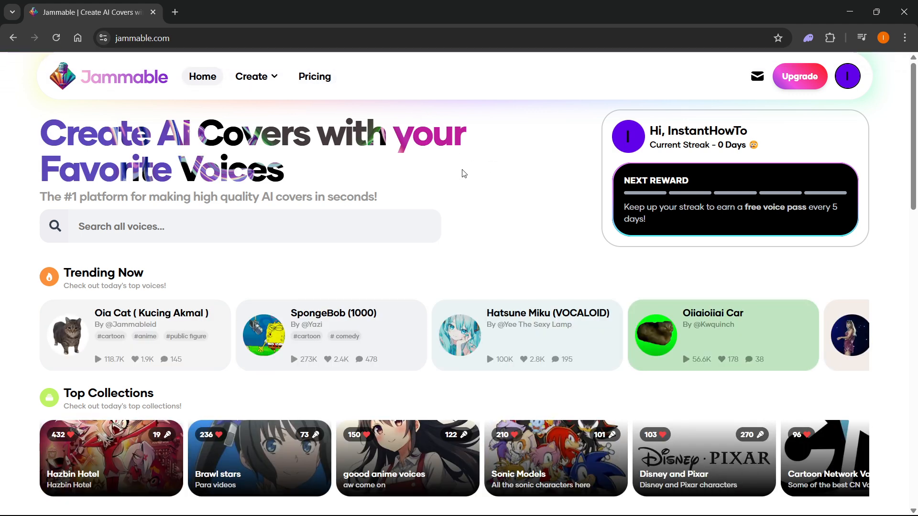
pyautogui.moveTo(509, 205)
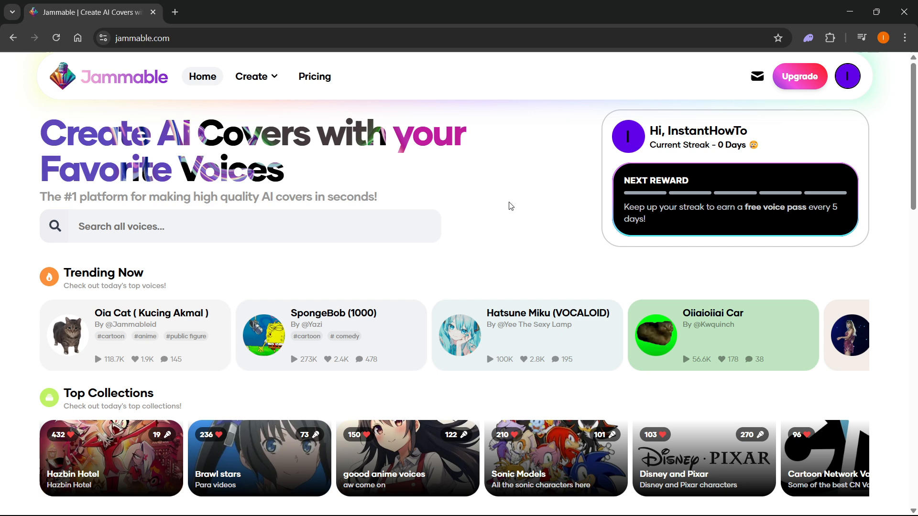
pyautogui.moveTo(498, 178)
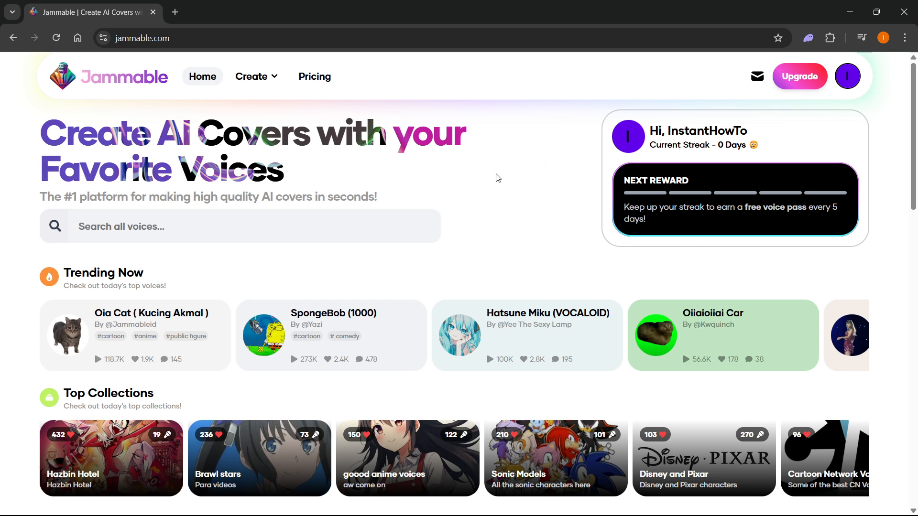
pyautogui.click(251, 77)
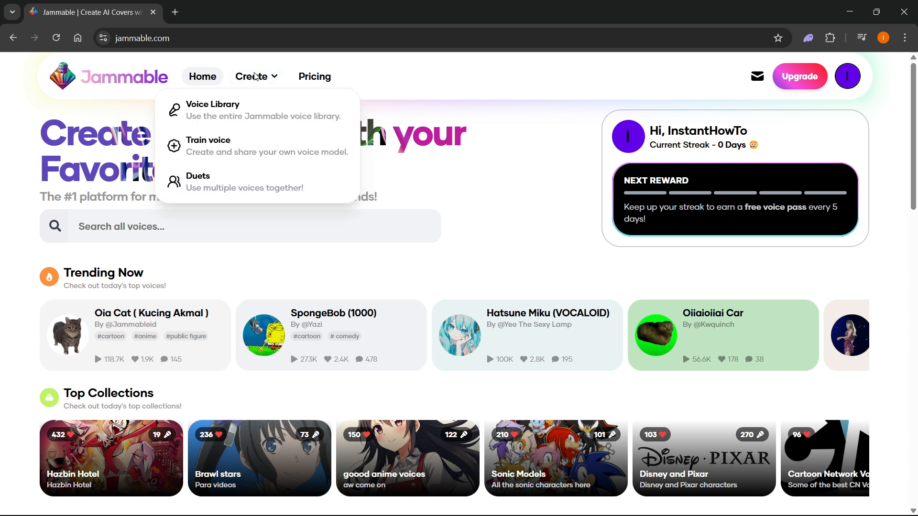
pyautogui.moveTo(239, 111)
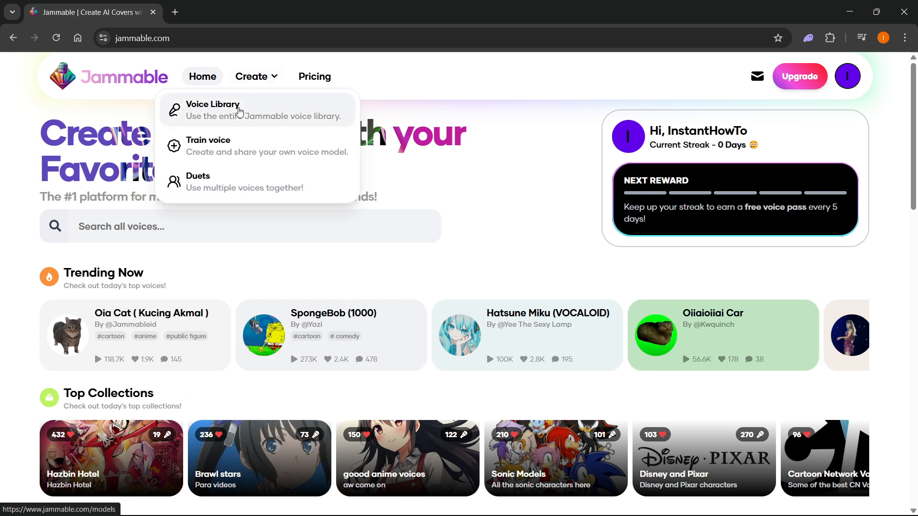
pyautogui.moveTo(249, 112)
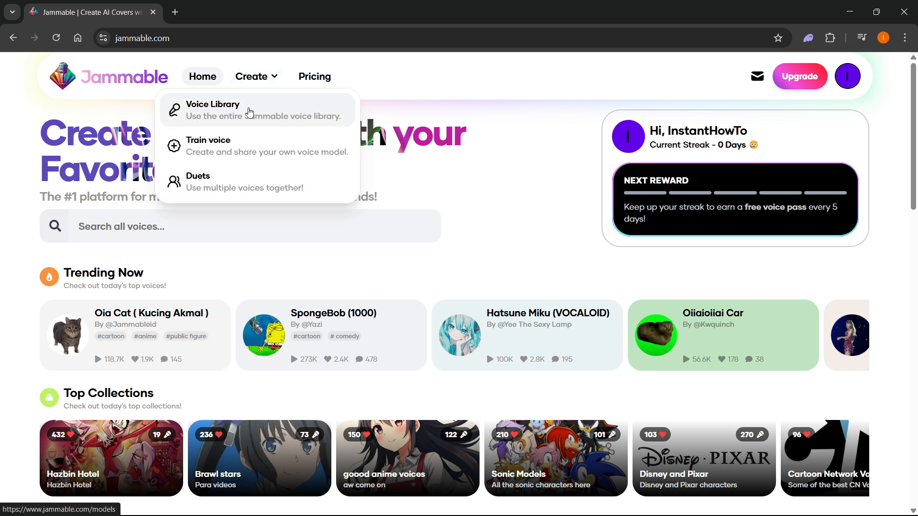
pyautogui.click(213, 110)
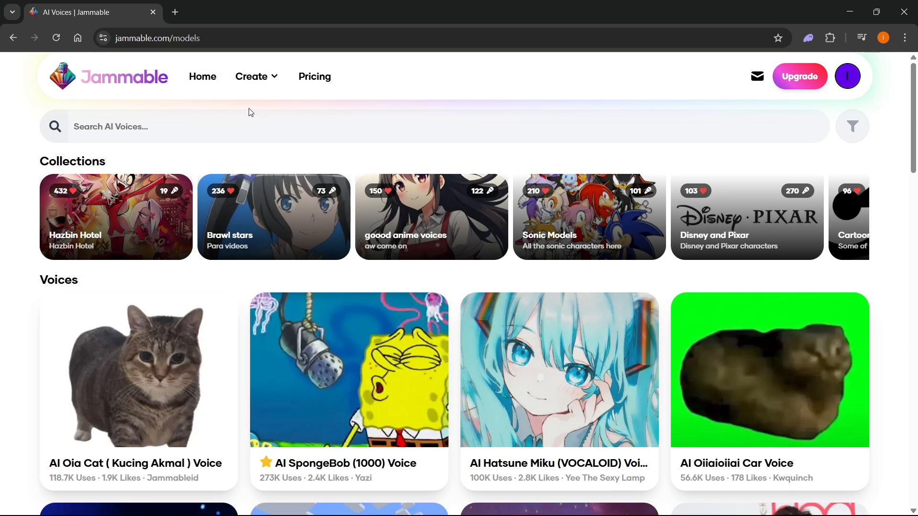
pyautogui.scroll(-3)
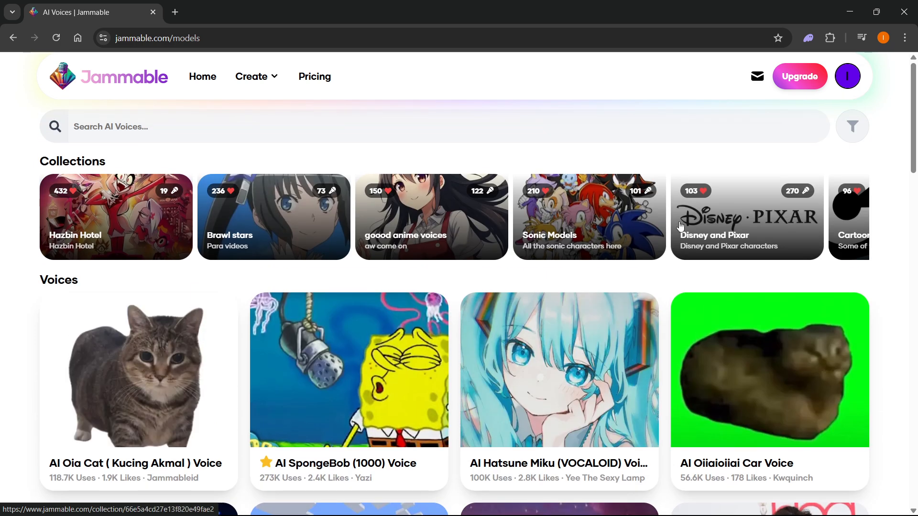
pyautogui.moveTo(354, 268)
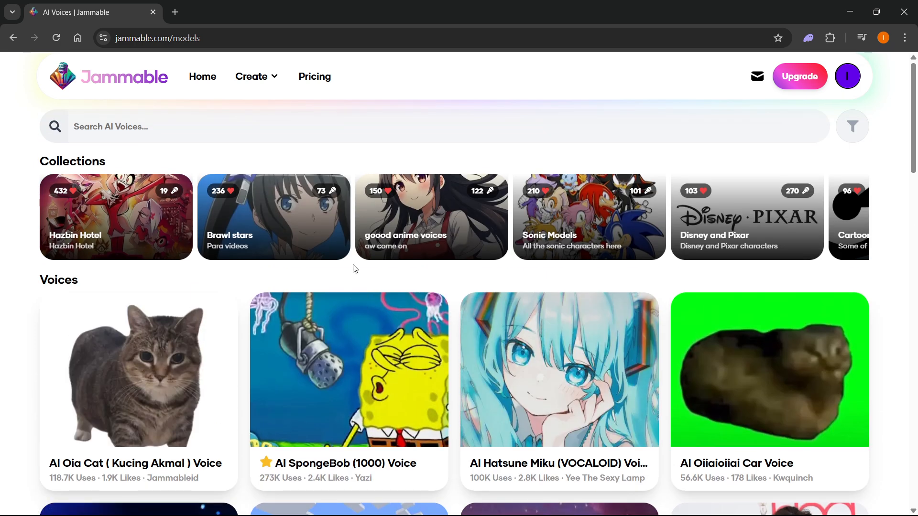
pyautogui.scroll(-3)
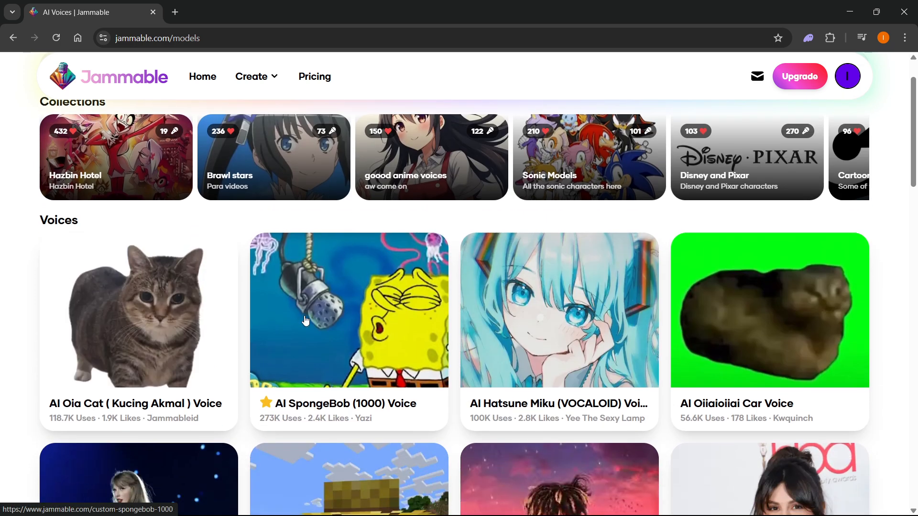
pyautogui.moveTo(364, 283)
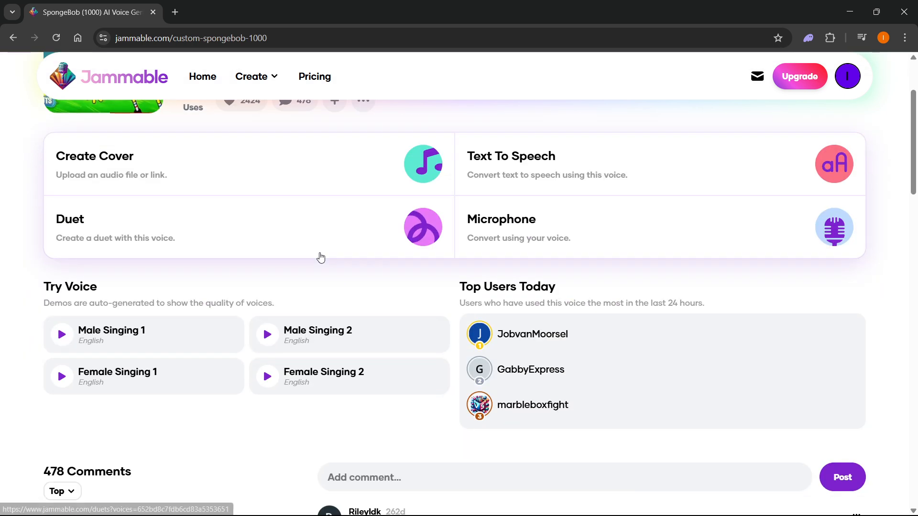
pyautogui.scroll(3)
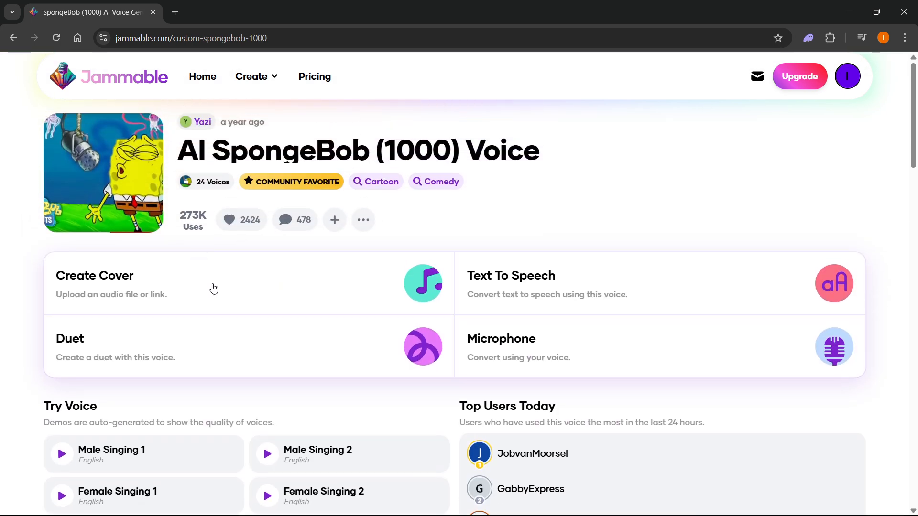
pyautogui.click(94, 276)
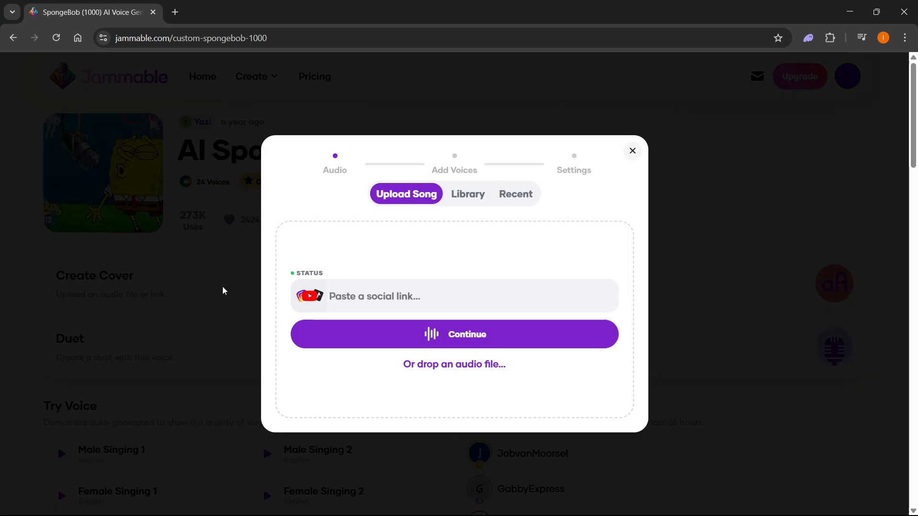
pyautogui.click(374, 296)
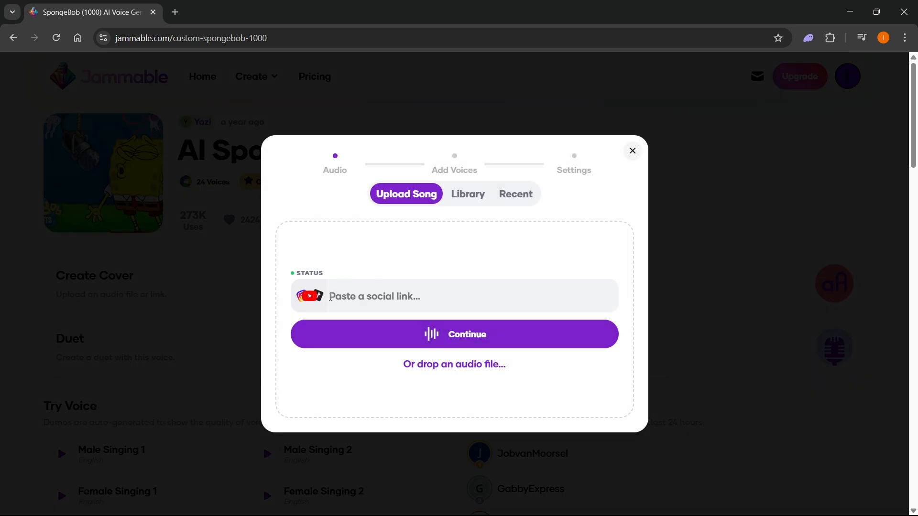
pyautogui.moveTo(487, 367)
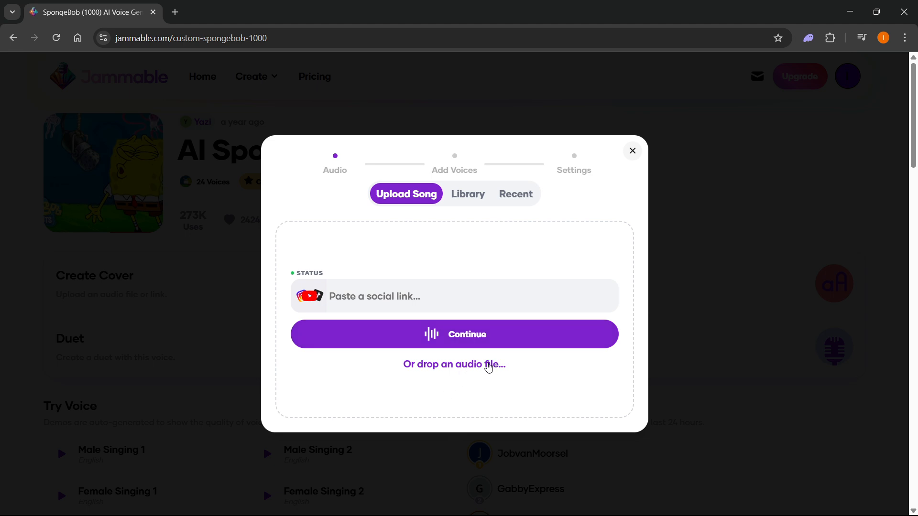
pyautogui.moveTo(467, 335)
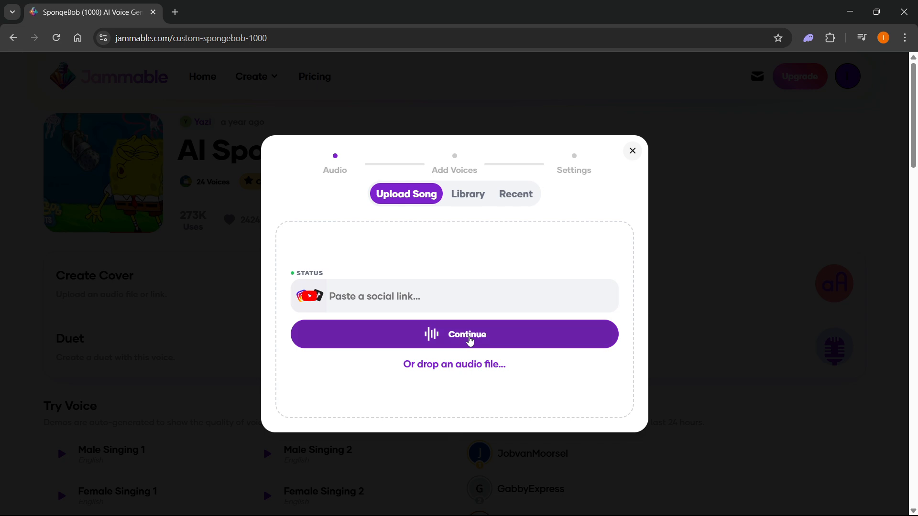
pyautogui.click(467, 194)
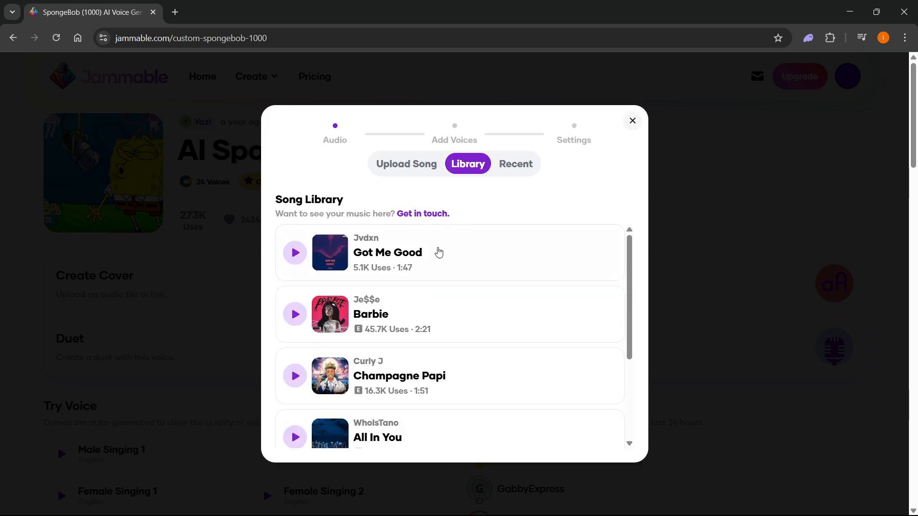
pyautogui.scroll(-3)
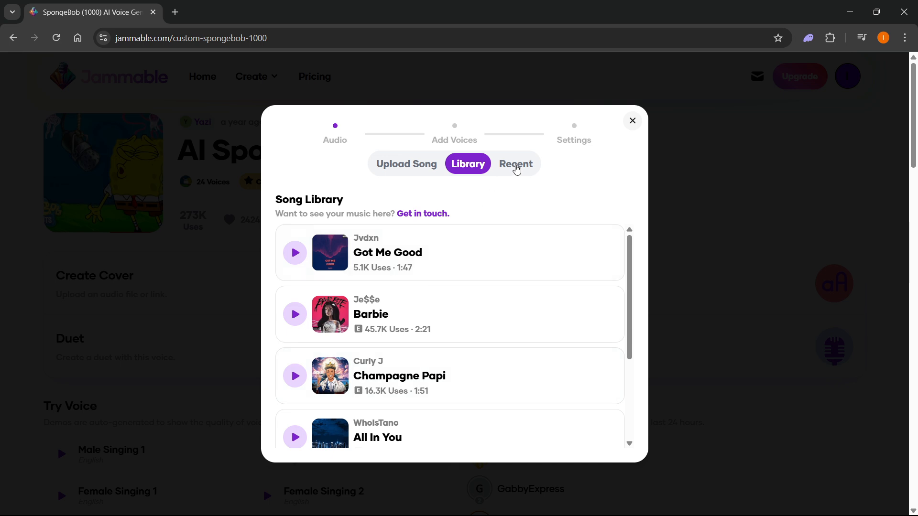
pyautogui.click(516, 164)
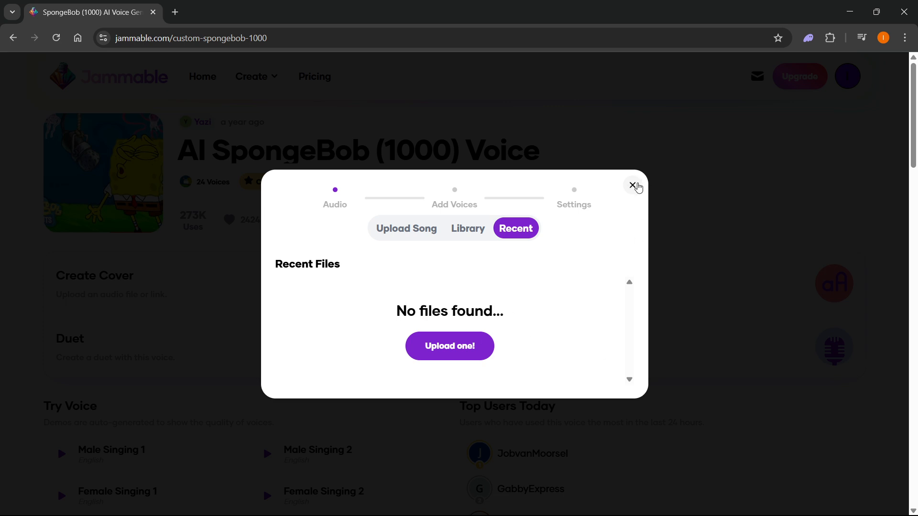
pyautogui.click(633, 185)
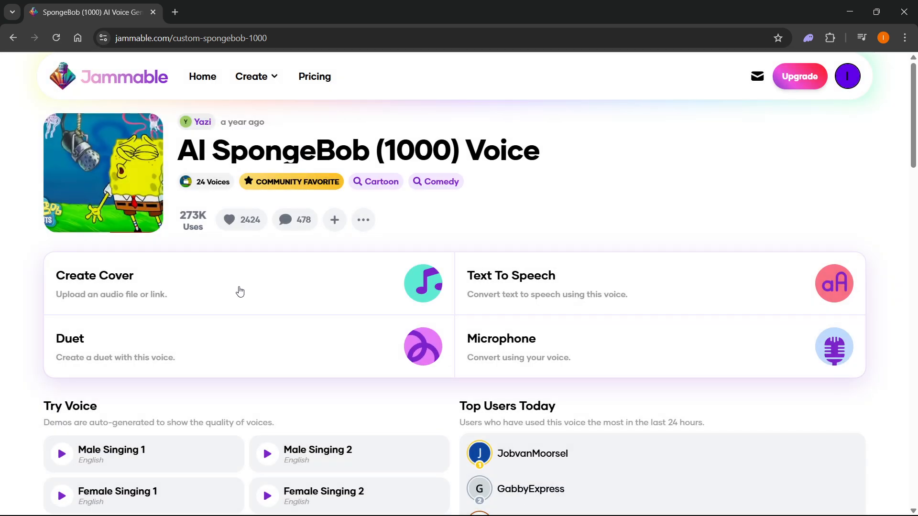
pyautogui.moveTo(539, 286)
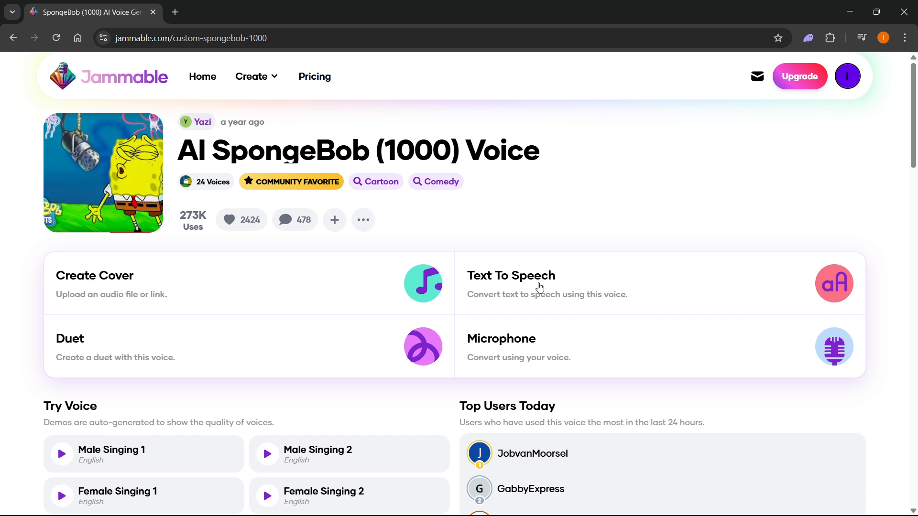
pyautogui.moveTo(497, 310)
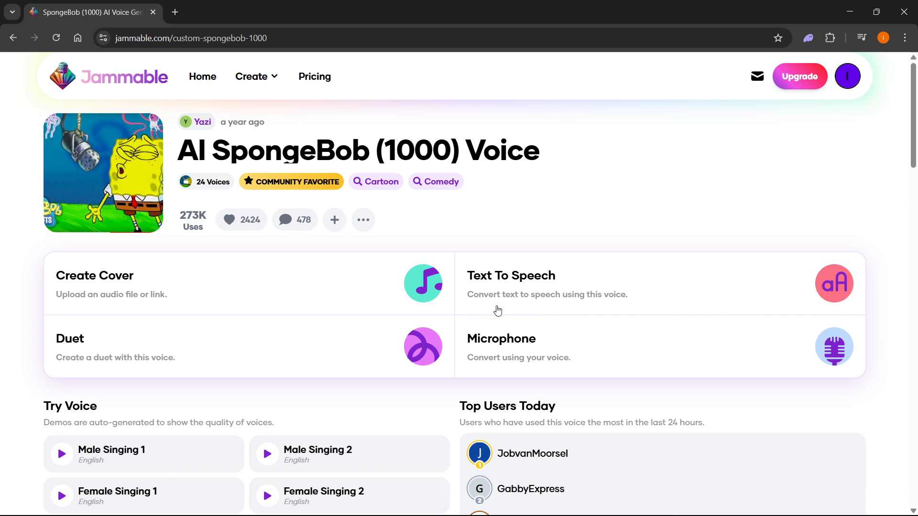
pyautogui.moveTo(577, 286)
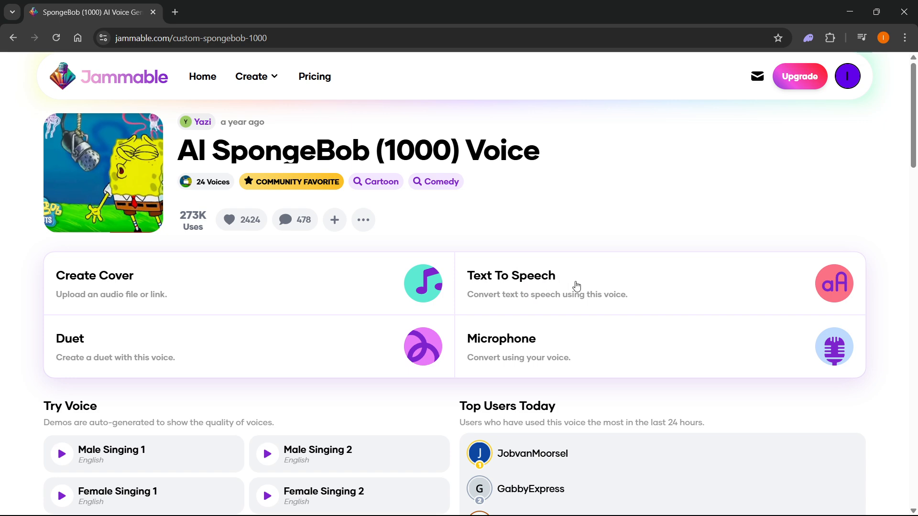
# - Place the cursor in the Text to Speech text box, then close the dialog
pyautogui.click(511, 284)
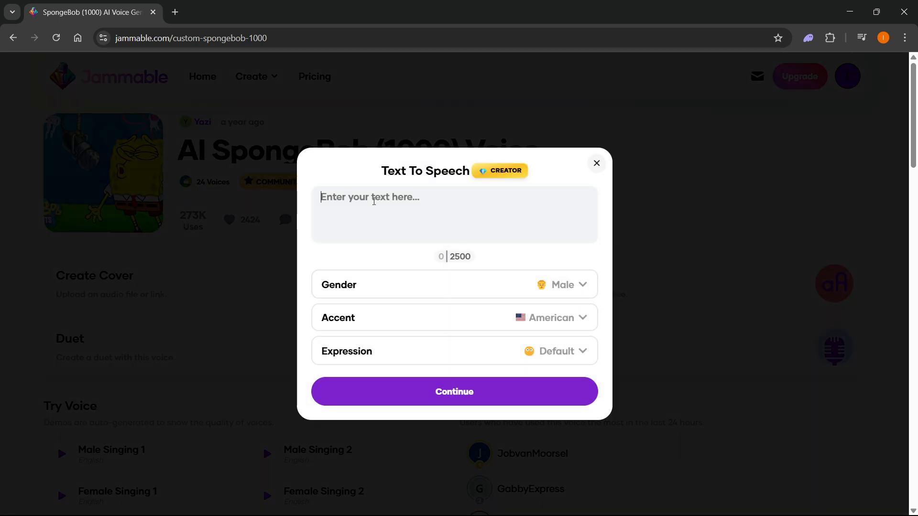
pyautogui.moveTo(554, 326)
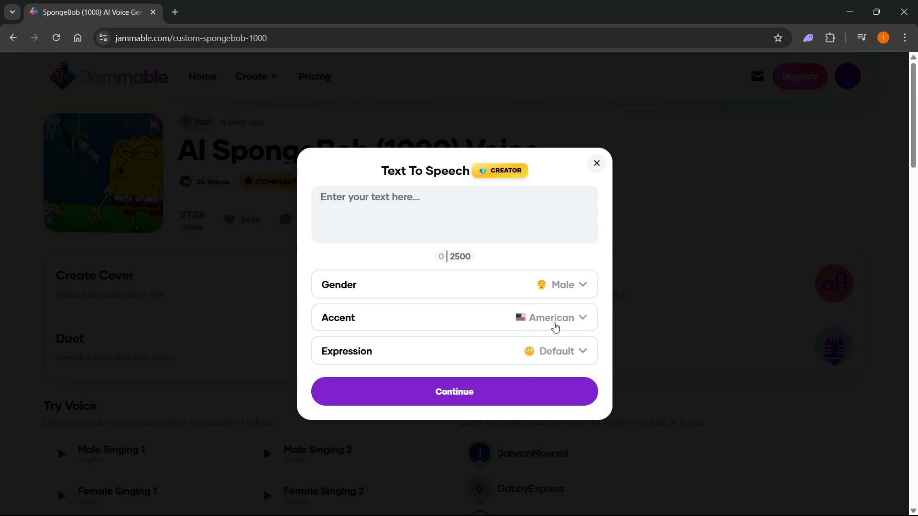
pyautogui.moveTo(507, 177)
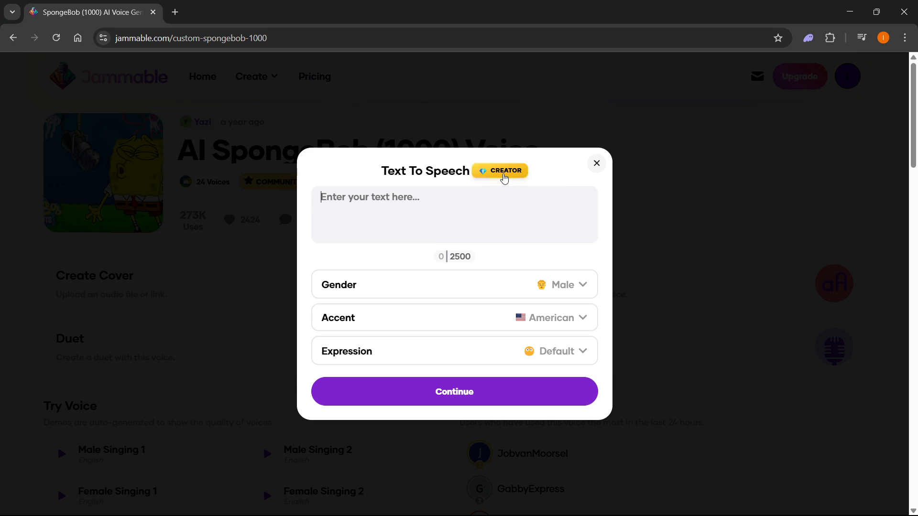
pyautogui.moveTo(598, 178)
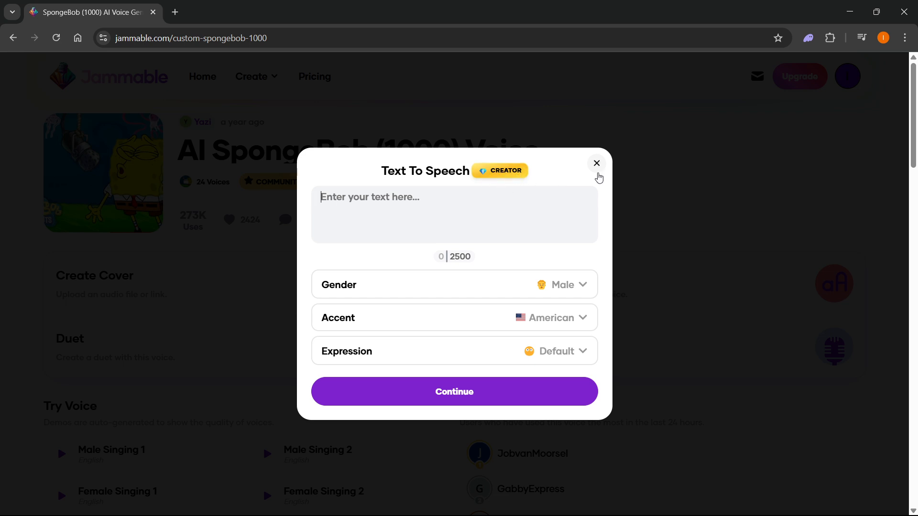
pyautogui.moveTo(597, 165)
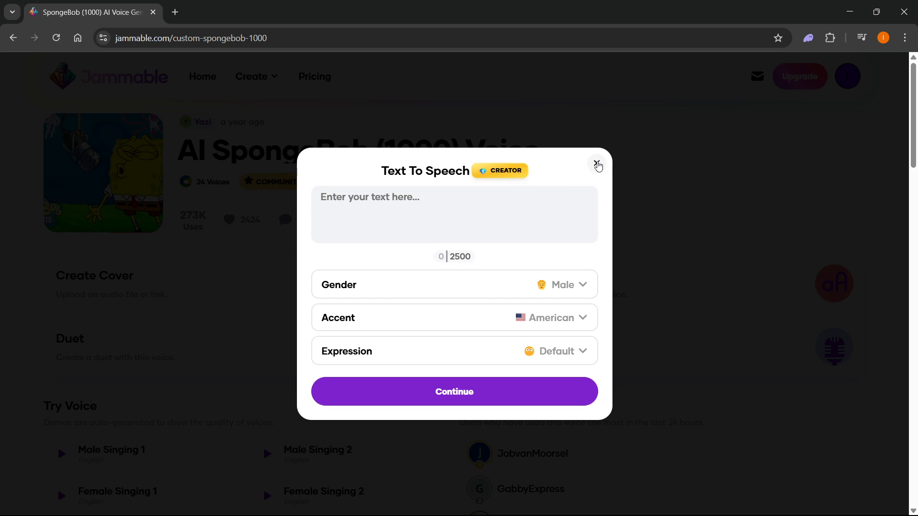
pyautogui.click(596, 166)
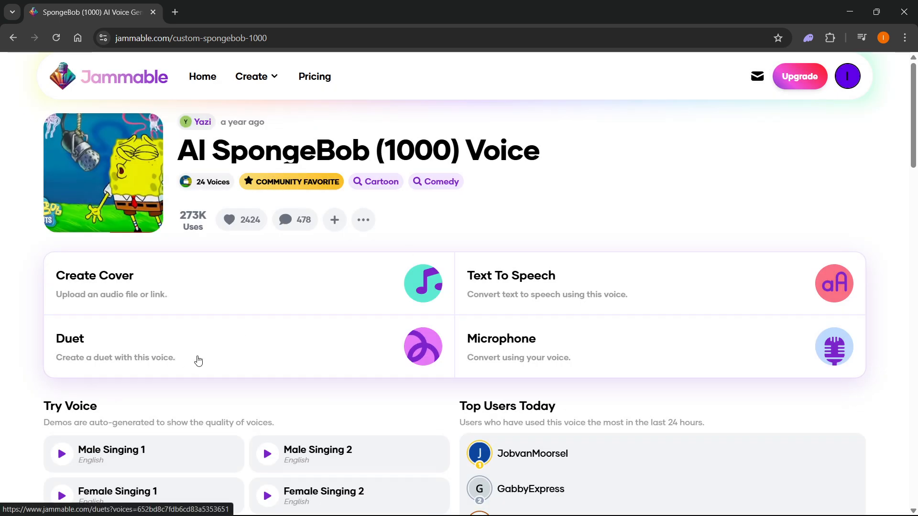
pyautogui.moveTo(156, 359)
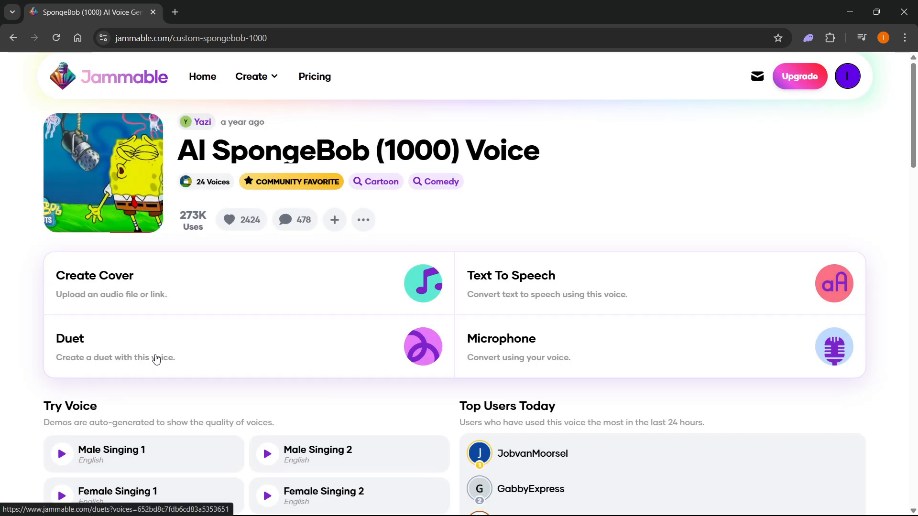
pyautogui.click(69, 339)
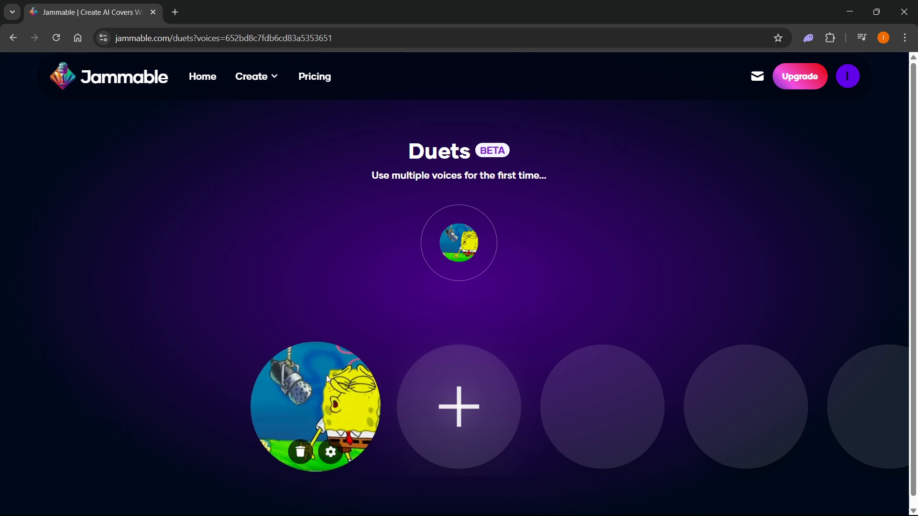
pyautogui.click(458, 407)
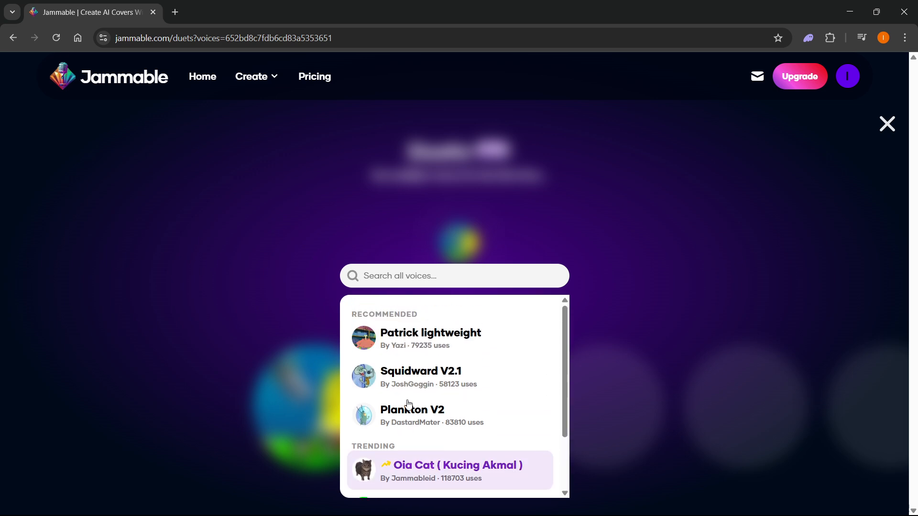
pyautogui.moveTo(439, 345)
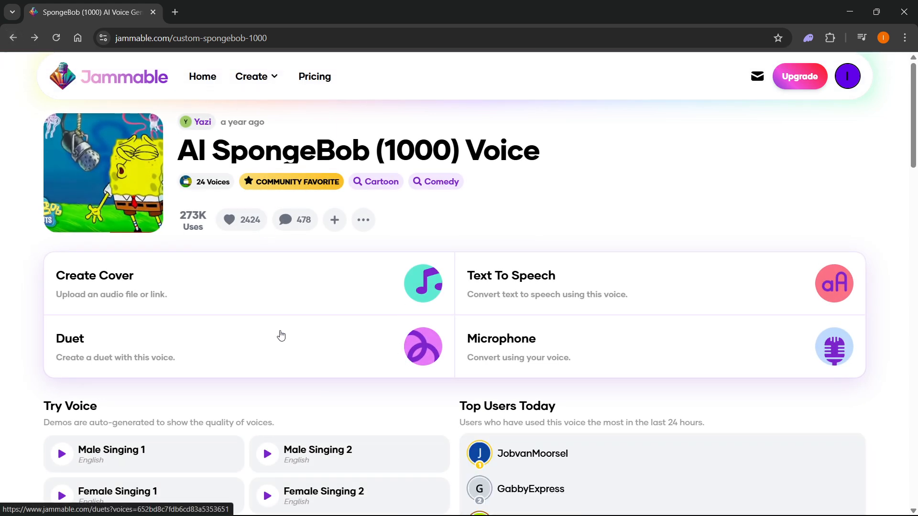
pyautogui.moveTo(571, 363)
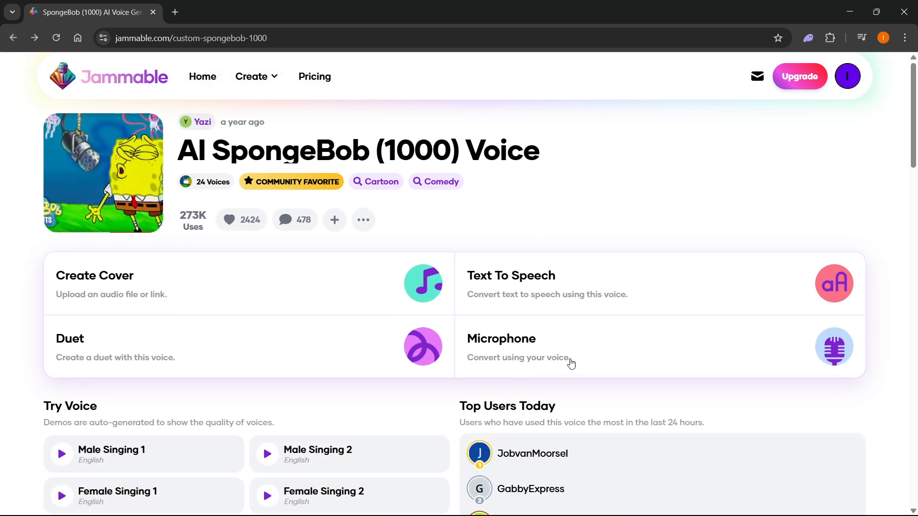
pyautogui.moveTo(546, 353)
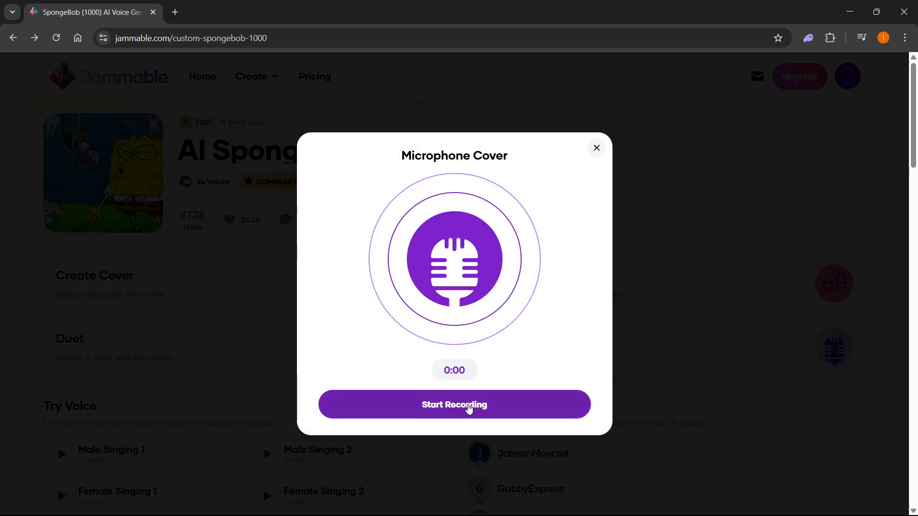
pyautogui.moveTo(468, 242)
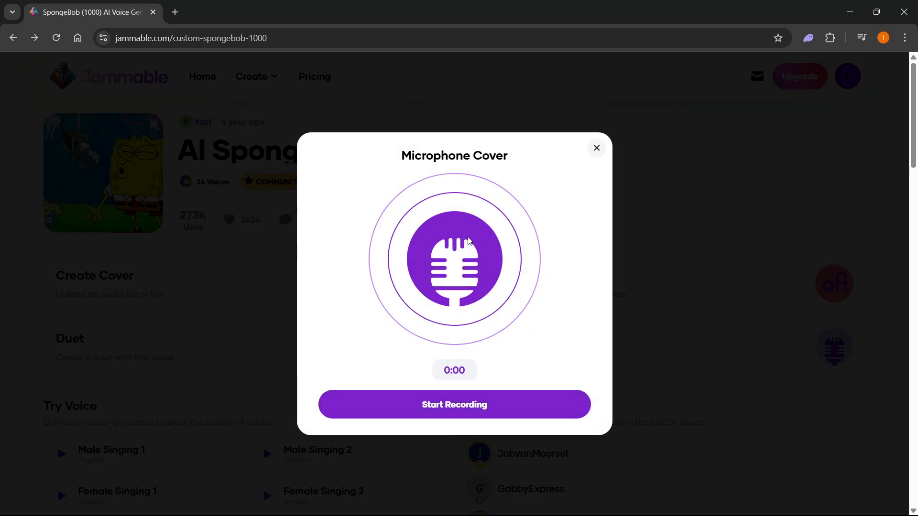
pyautogui.click(595, 147)
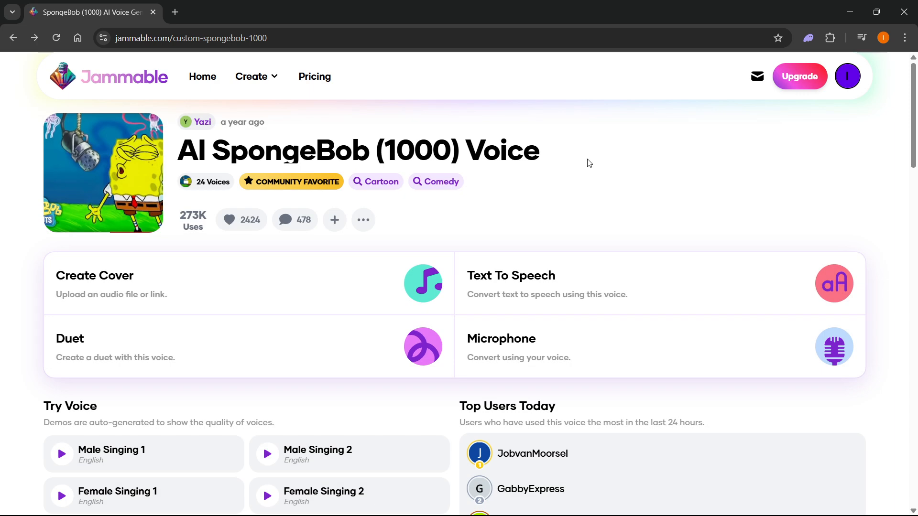
pyautogui.scroll(-3)
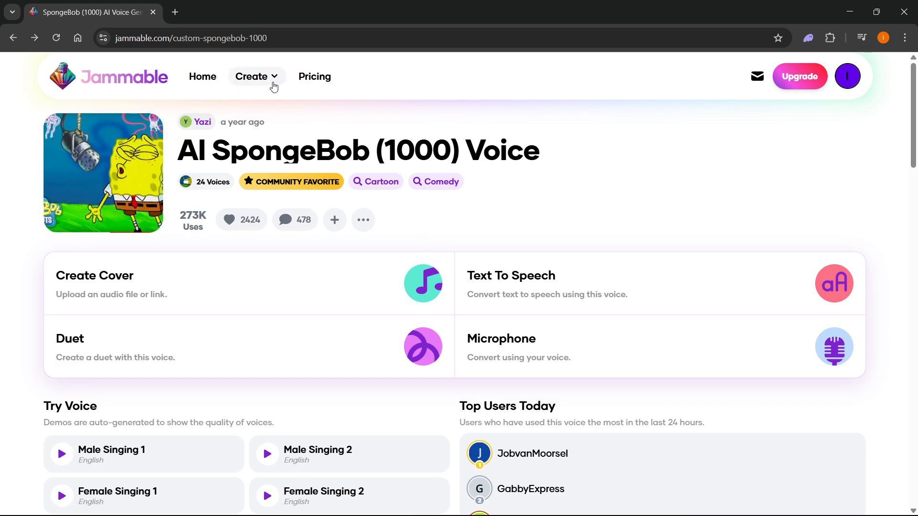
# - Look over the Train voice page, scrolling through its upload area and options
pyautogui.click(255, 77)
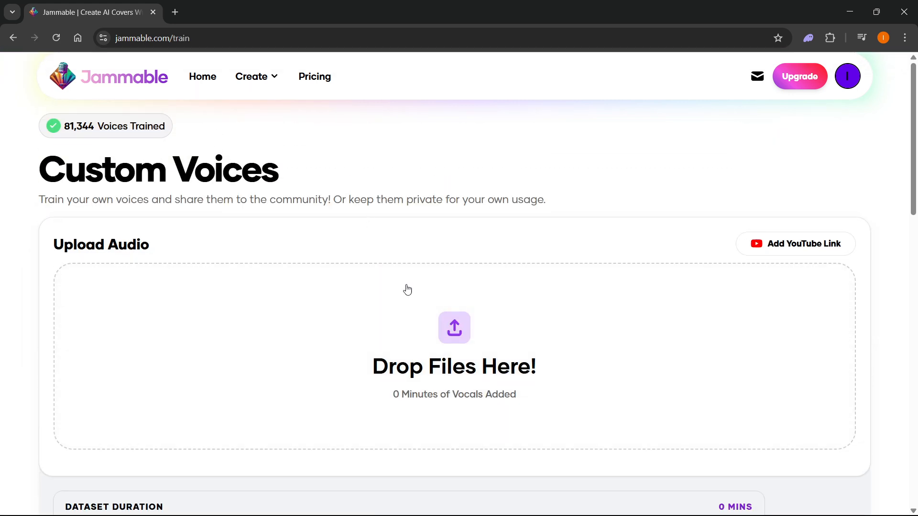
pyautogui.scroll(-3)
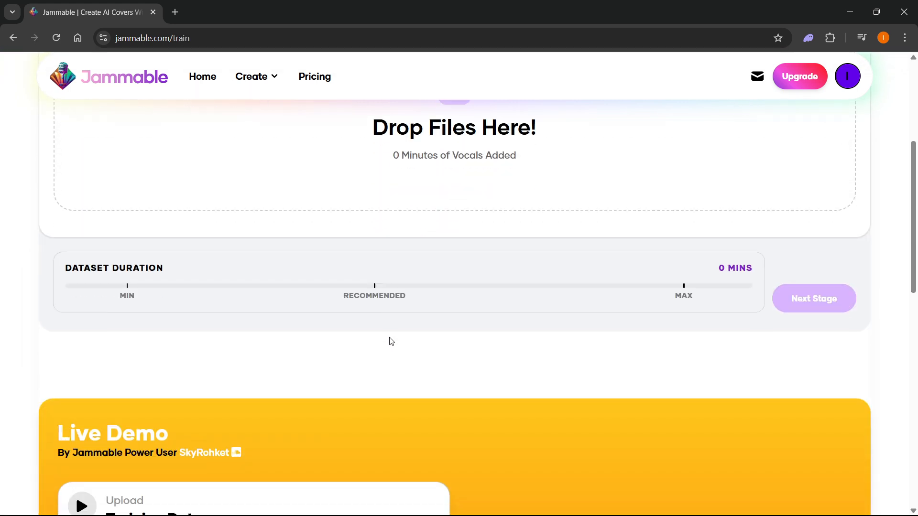
pyautogui.scroll(-3)
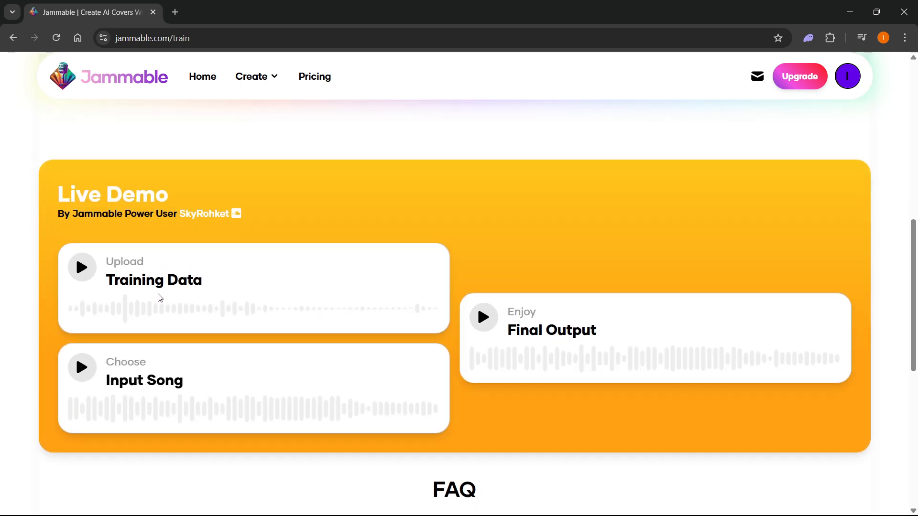
pyautogui.moveTo(199, 401)
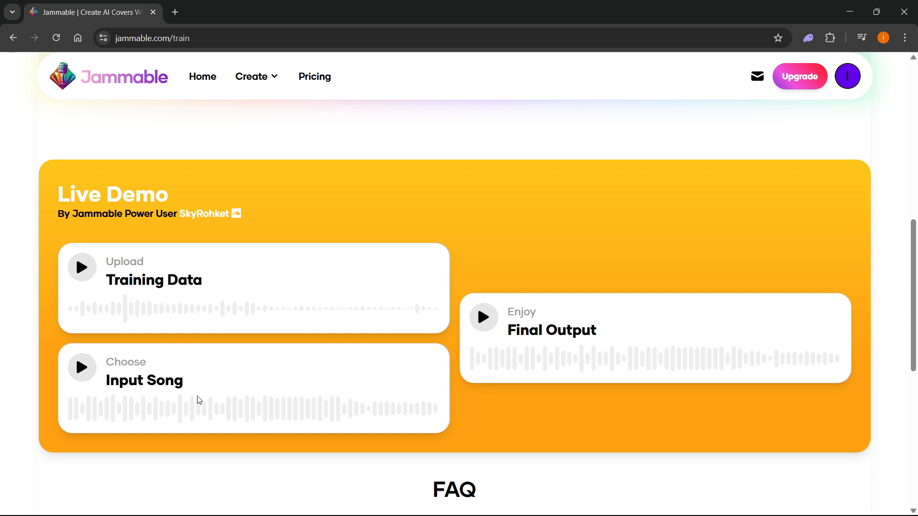
pyautogui.scroll(-3)
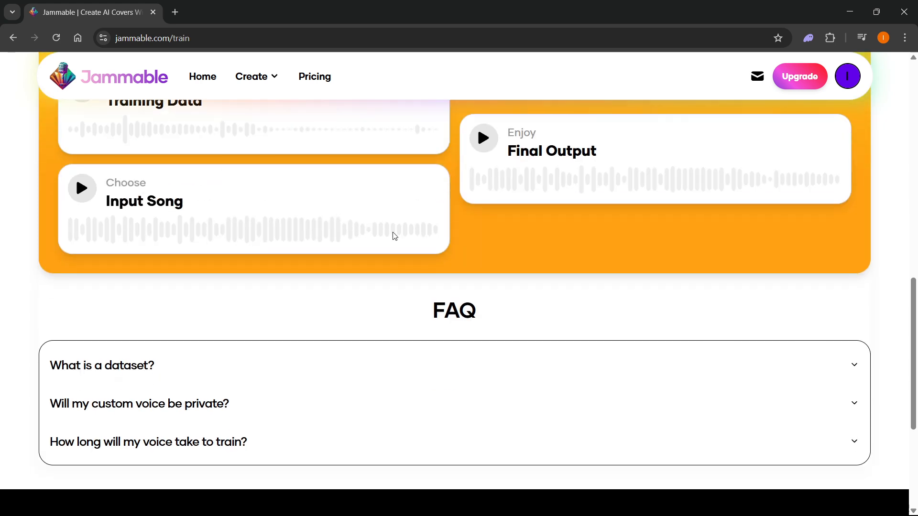
# - Switch to the Duets tool from the Create menu, showing empty voice slots
pyautogui.click(257, 77)
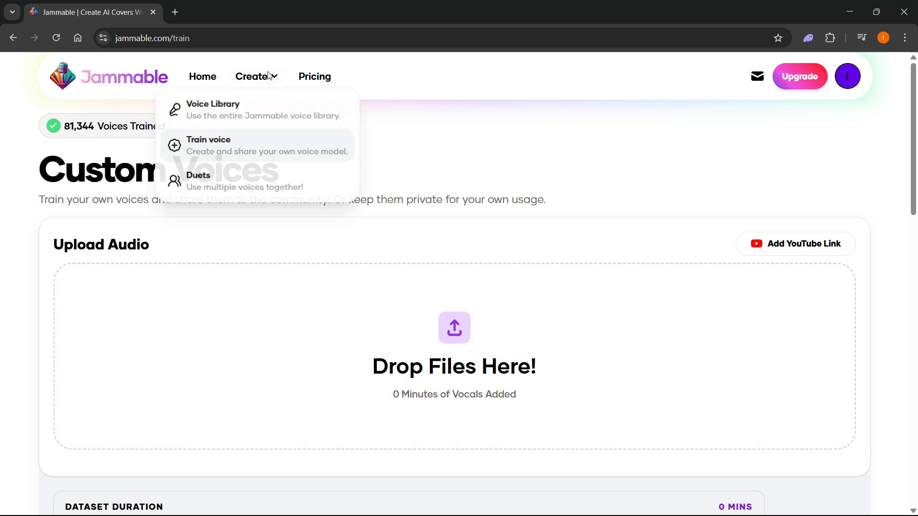
pyautogui.moveTo(216, 121)
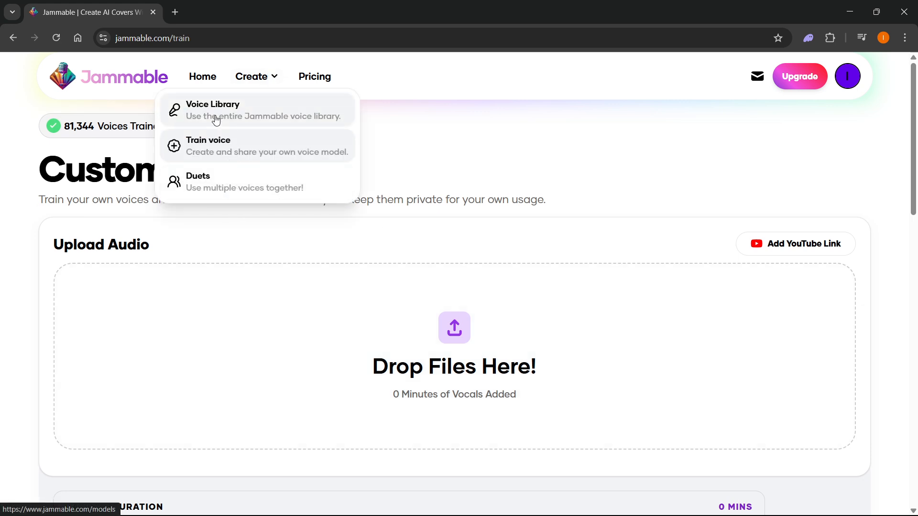
pyautogui.moveTo(274, 187)
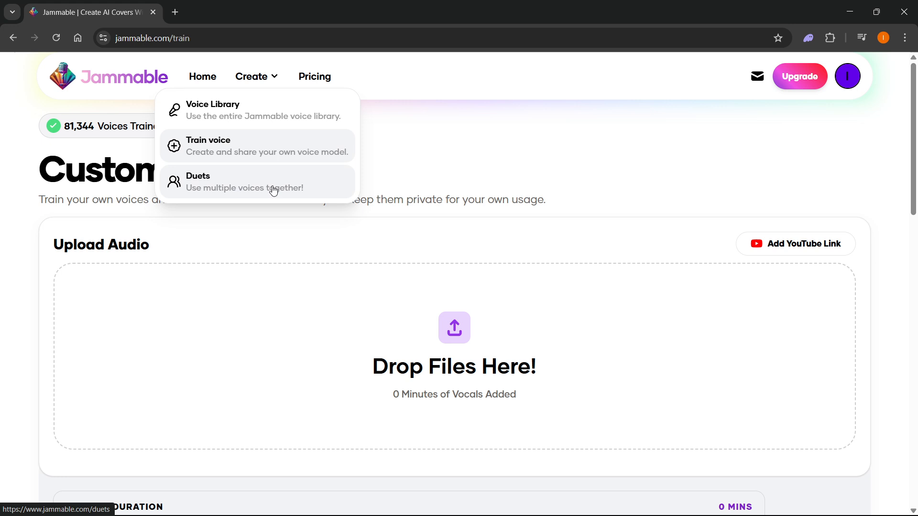
pyautogui.click(198, 182)
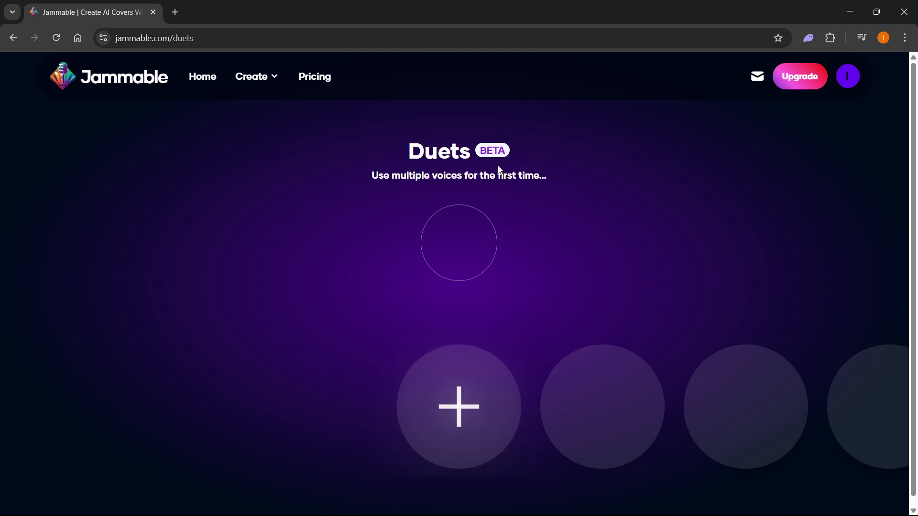
pyautogui.moveTo(38, 35)
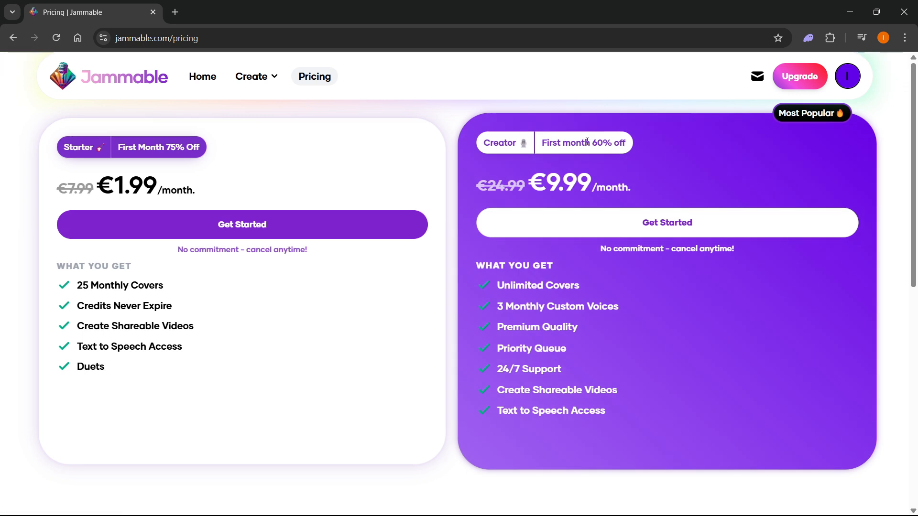
pyautogui.moveTo(281, 224)
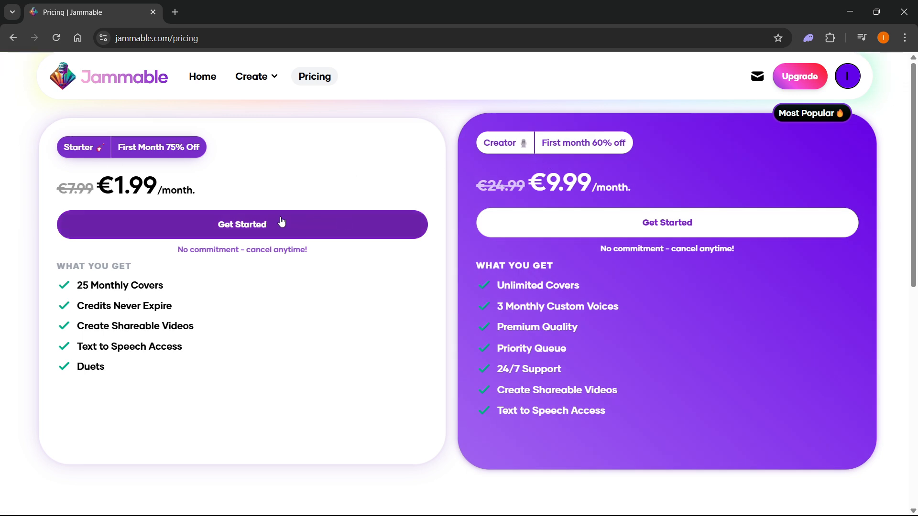
pyautogui.moveTo(577, 138)
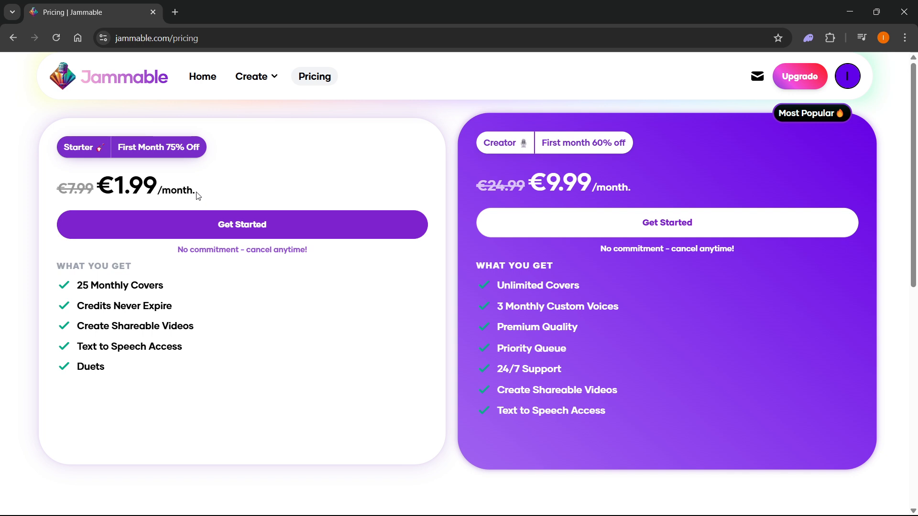
pyautogui.moveTo(250, 126)
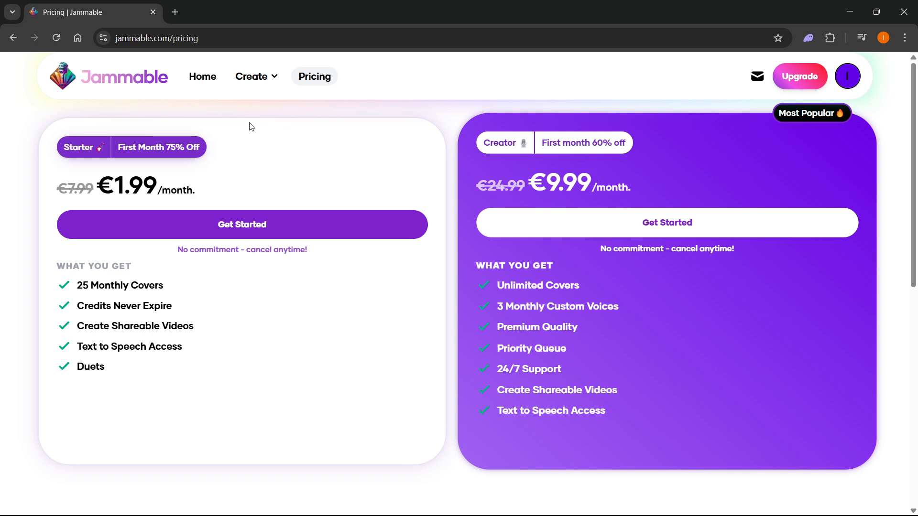
pyautogui.moveTo(117, 88)
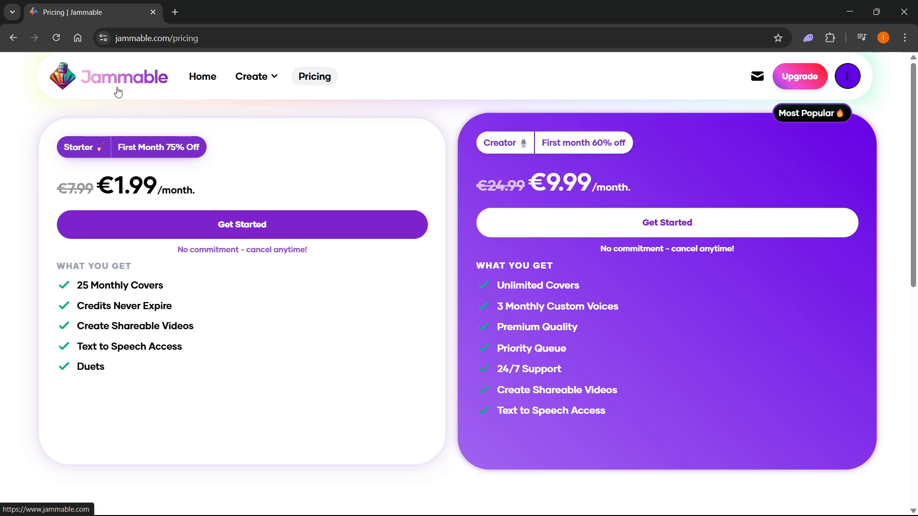
pyautogui.moveTo(197, 128)
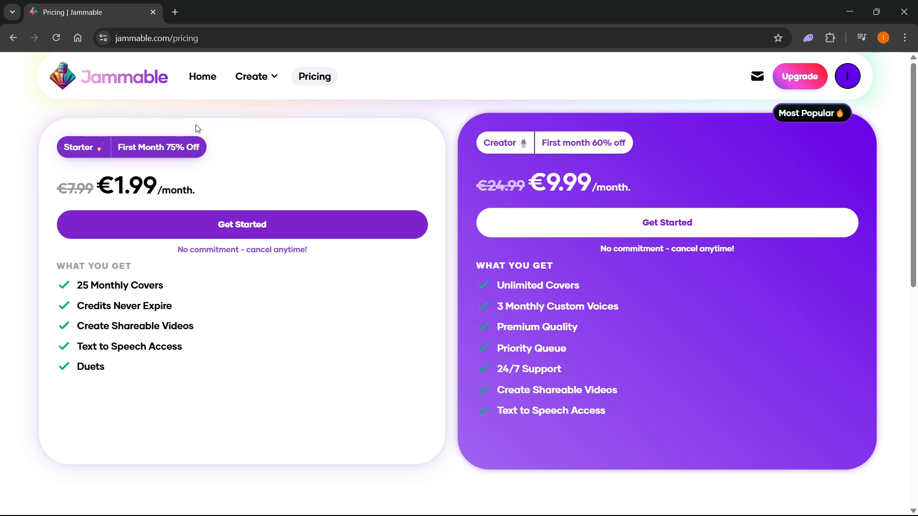
# - Return to the Jammable home page via the logo
pyautogui.click(201, 76)
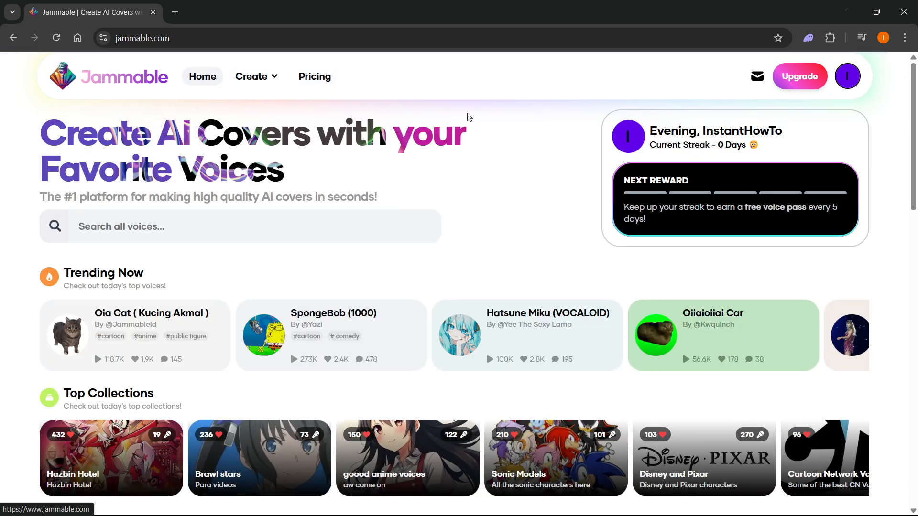
pyautogui.moveTo(494, 129)
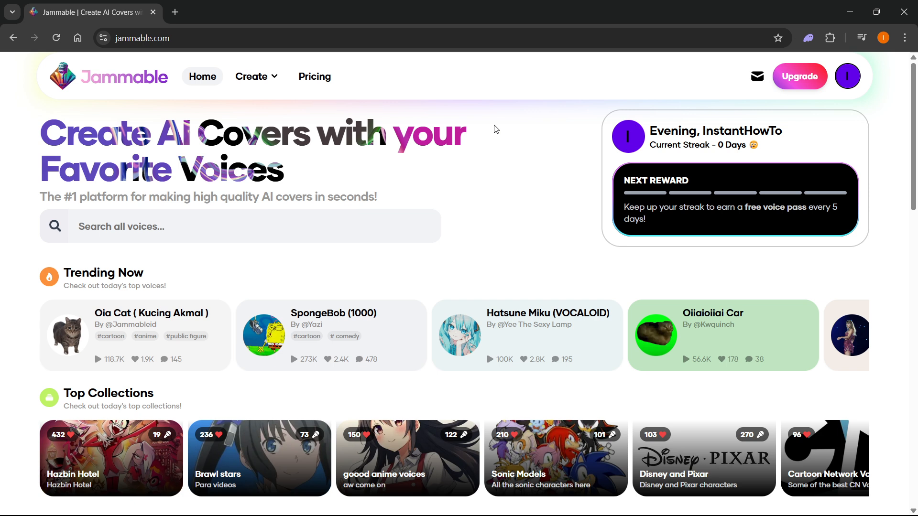